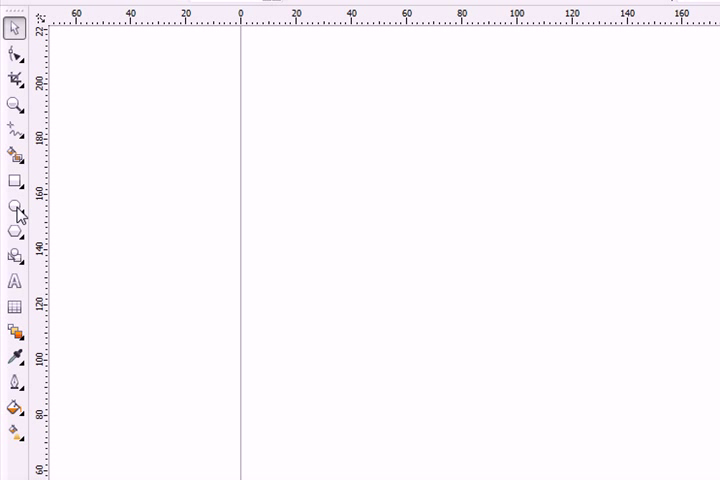
# Step: Draw a circle with the Ellipse tool and stretch it into a tall oval
pyautogui.click(14, 206)
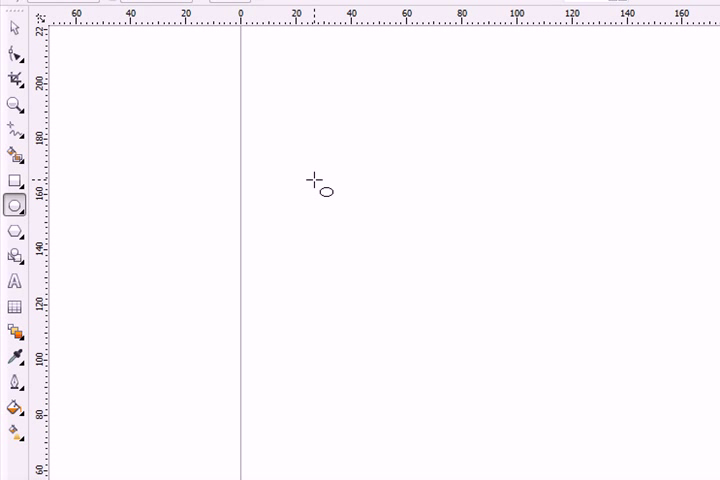
pyautogui.moveTo(355, 185)
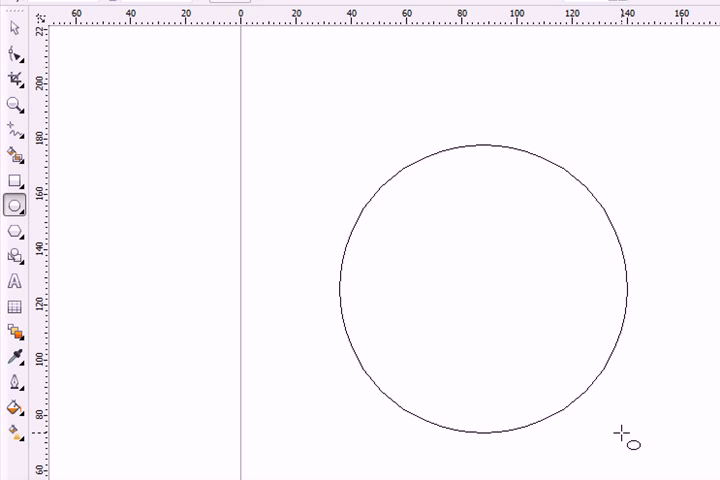
pyautogui.click(483, 290)
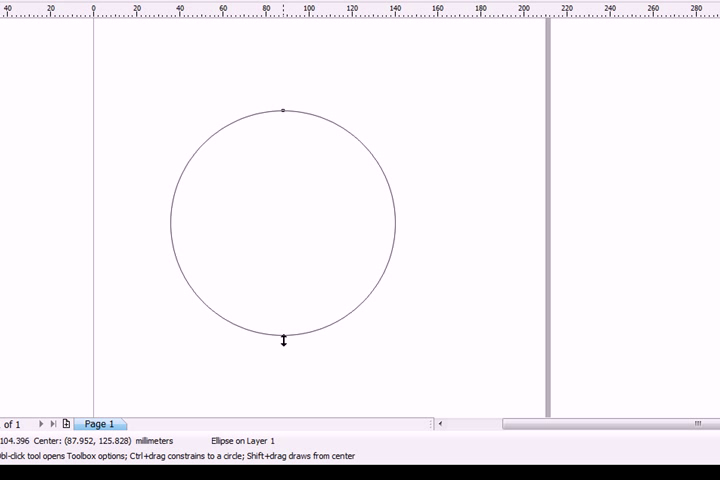
pyautogui.moveTo(283, 338); pyautogui.dragTo(283, 398)
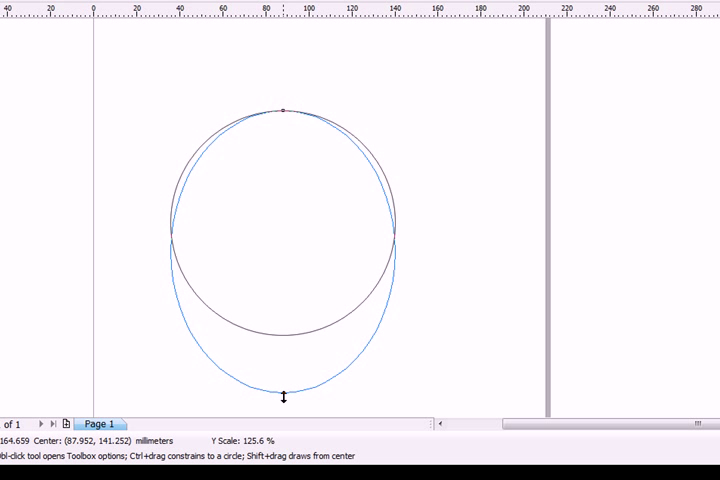
pyautogui.moveTo(283, 112); pyautogui.dragTo(283, 395)
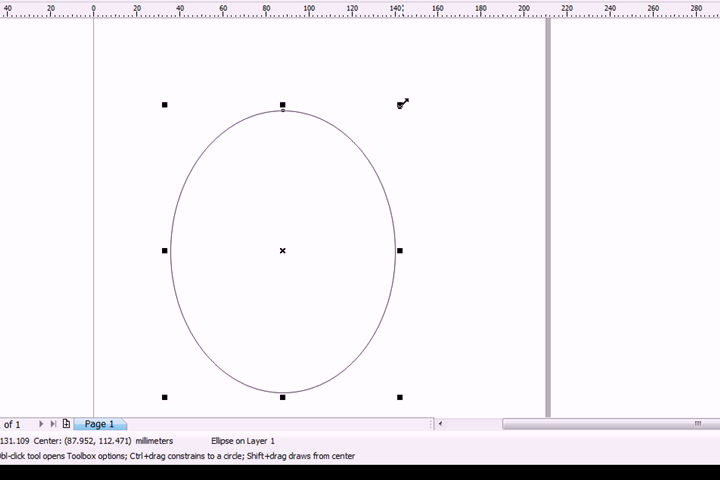
pyautogui.moveTo(283, 250); pyautogui.dragTo(272, 264)
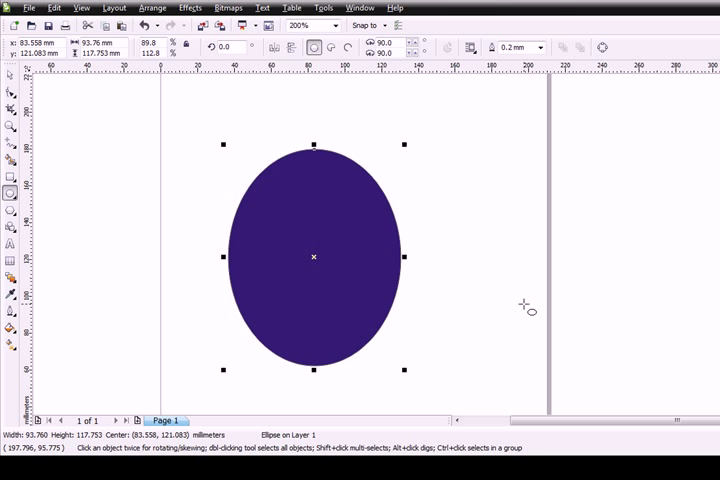
pyautogui.moveTo(291, 213)
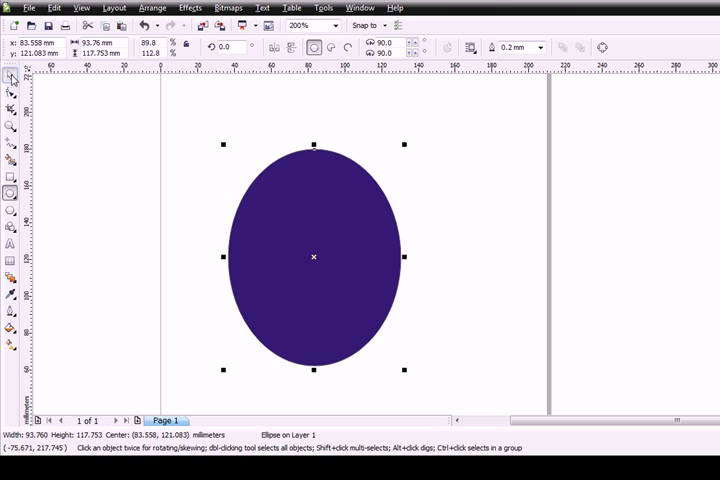
pyautogui.moveTo(440, 180)
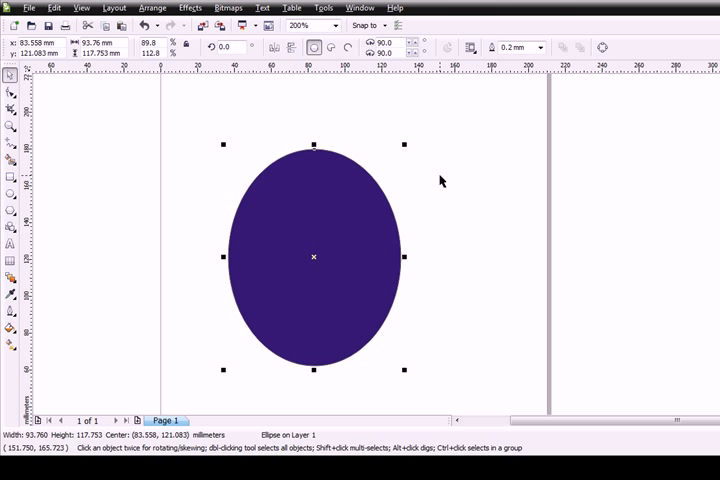
pyautogui.moveTo(358, 262)
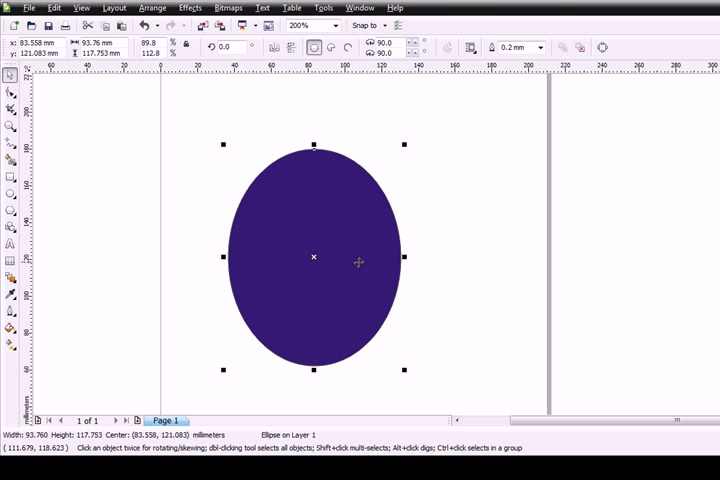
pyautogui.moveTo(349, 186)
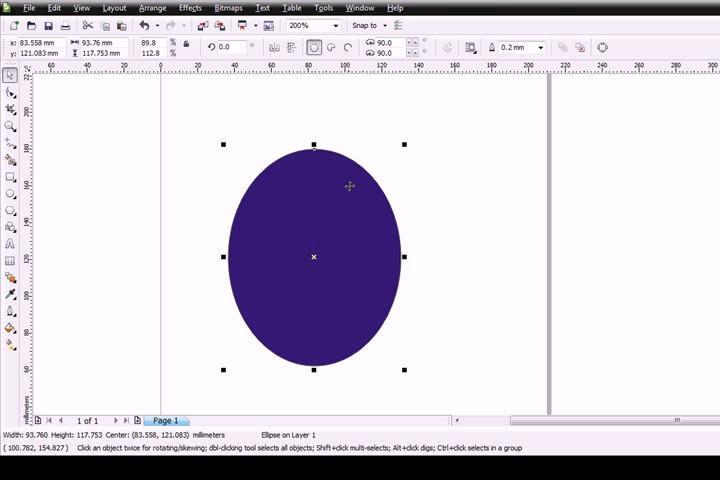
pyautogui.moveTo(404, 153)
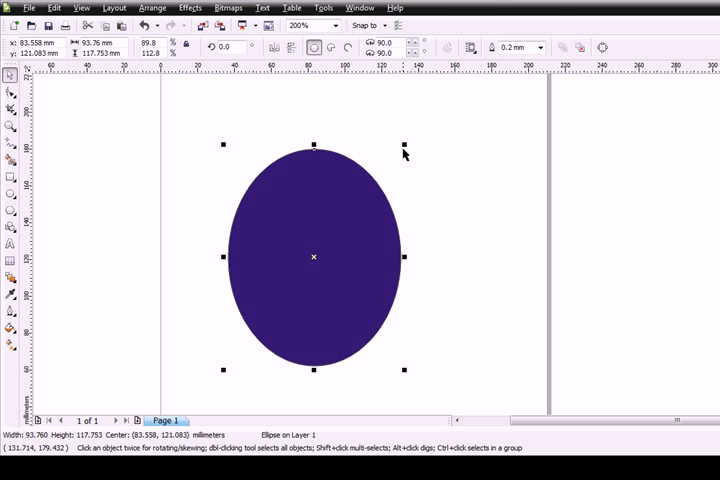
pyautogui.moveTo(403, 147)
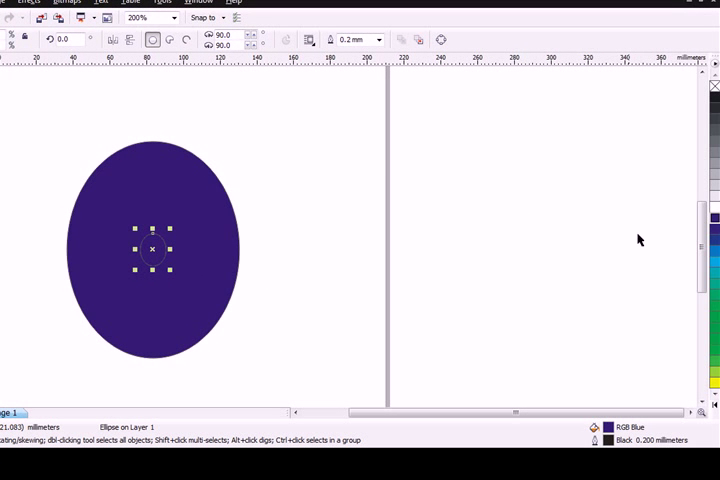
pyautogui.moveTo(714, 300)
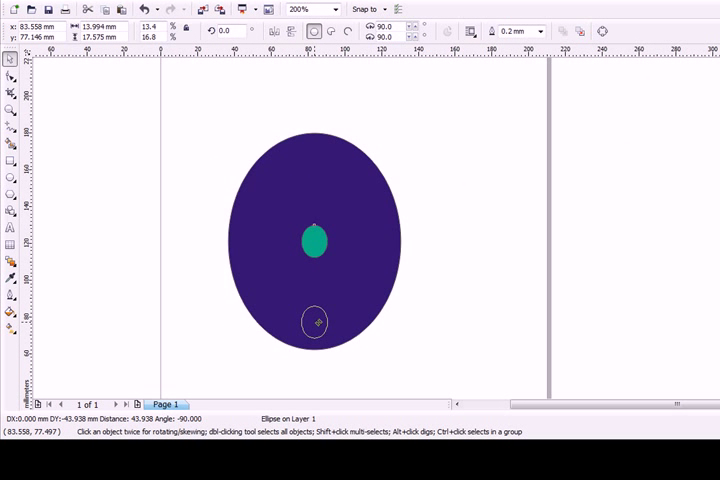
# Step: Drag the small teal oval down near the big oval's bottom edge
pyautogui.moveTo(314, 240); pyautogui.dragTo(314, 321)
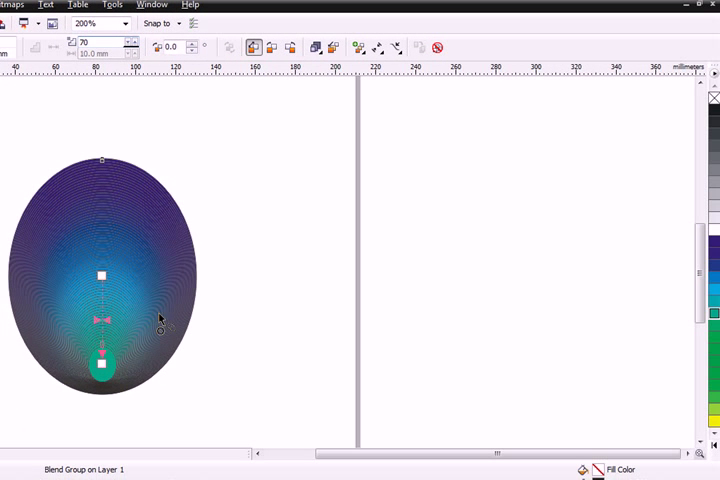
pyautogui.moveTo(115, 230)
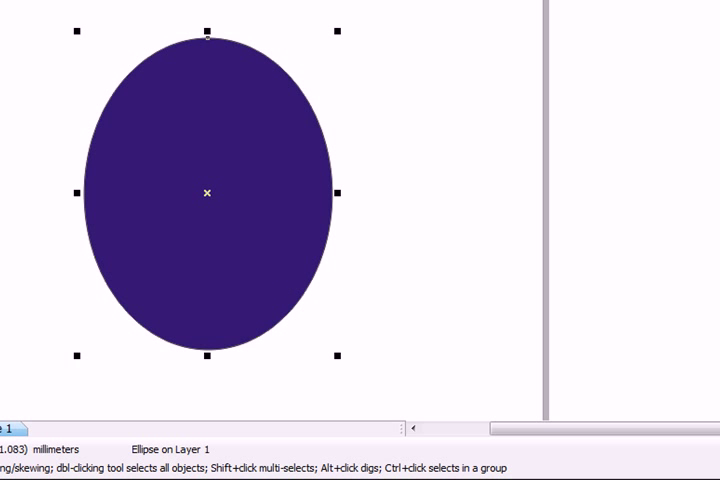
pyautogui.moveTo(523, 159)
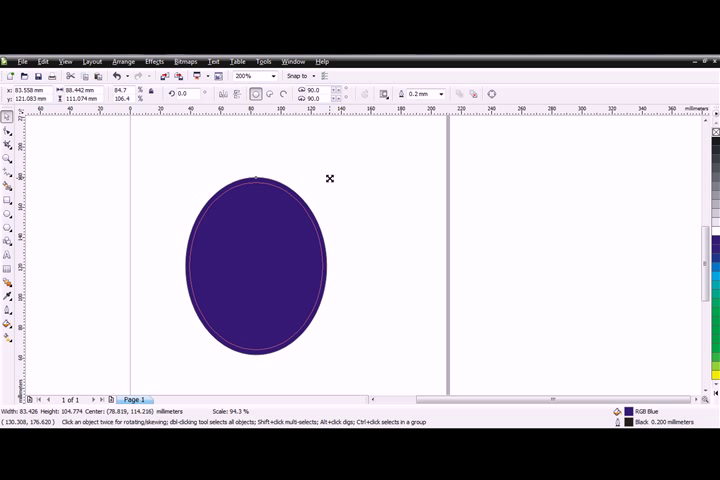
# Step: Leave a slightly smaller copy of the oval on top of the original
pyautogui.click(256, 265)
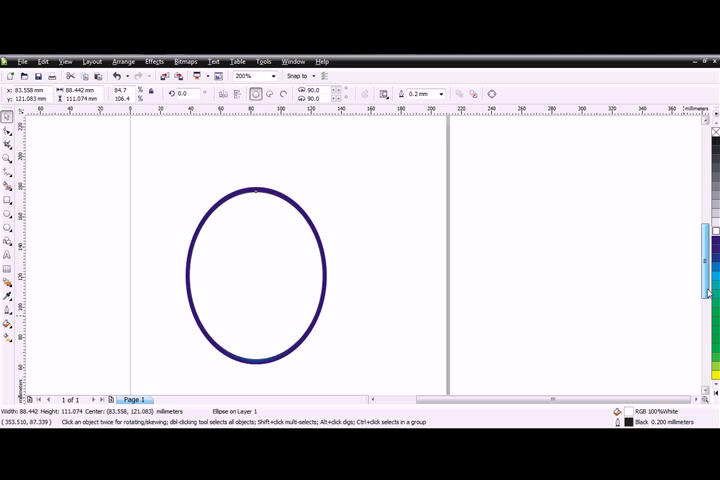
pyautogui.click(257, 275)
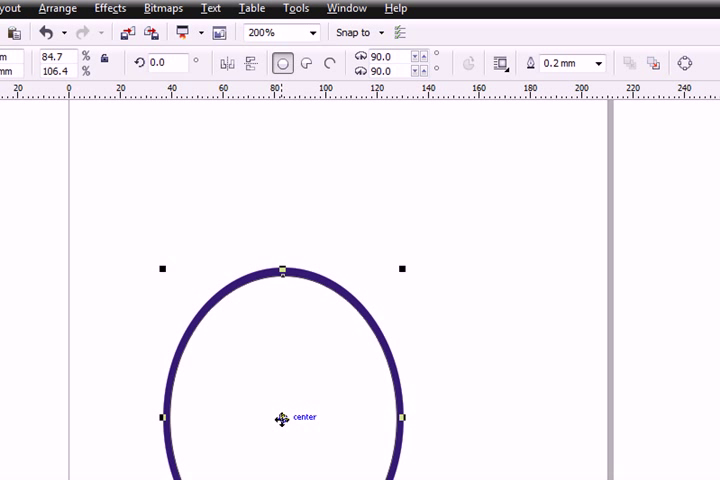
# Step: Convert the white oval to curves and ready its nodes for editing
pyautogui.rightClick(285, 418)
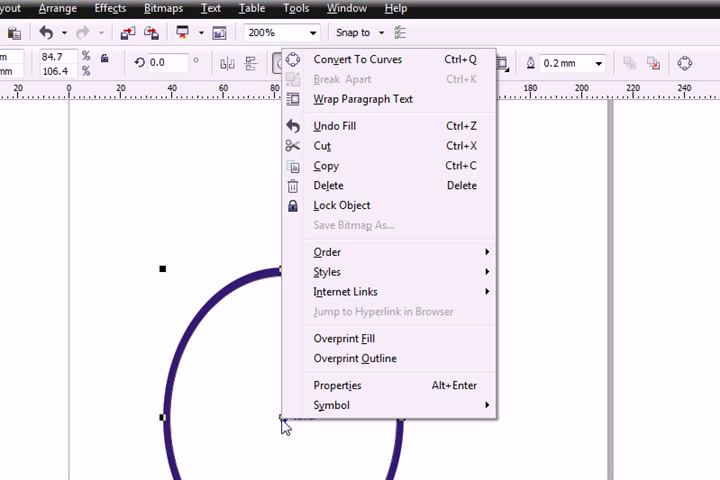
pyautogui.moveTo(357, 59)
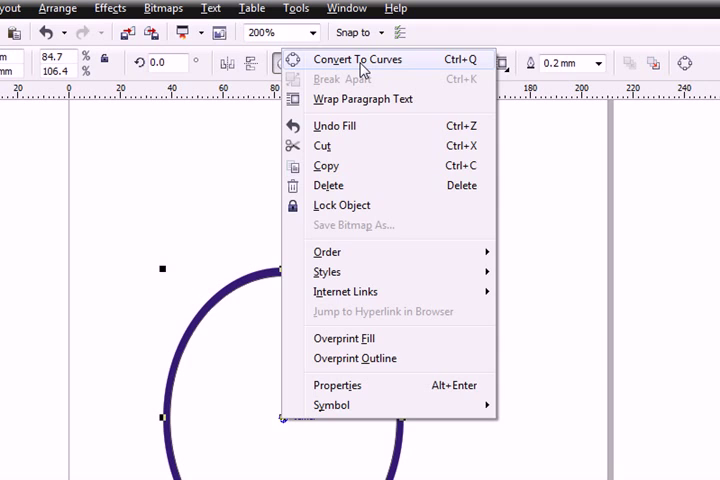
pyautogui.click(357, 59)
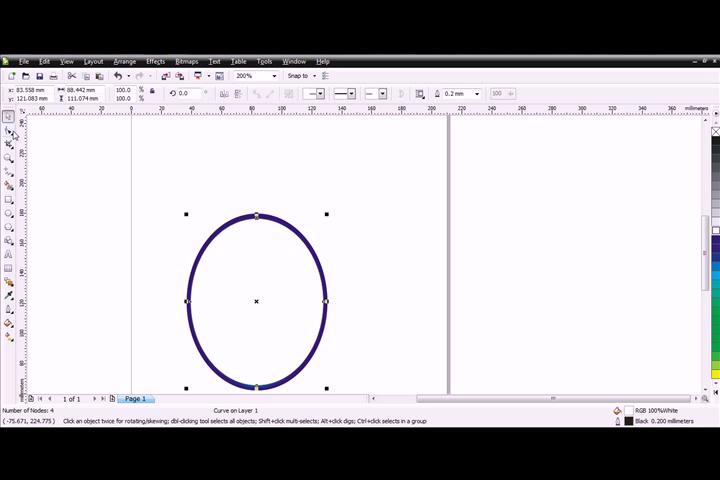
pyautogui.moveTo(10, 135)
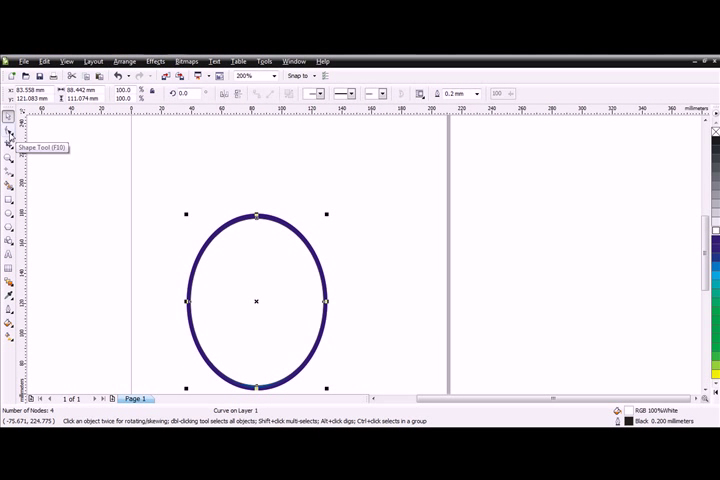
pyautogui.click(9, 117)
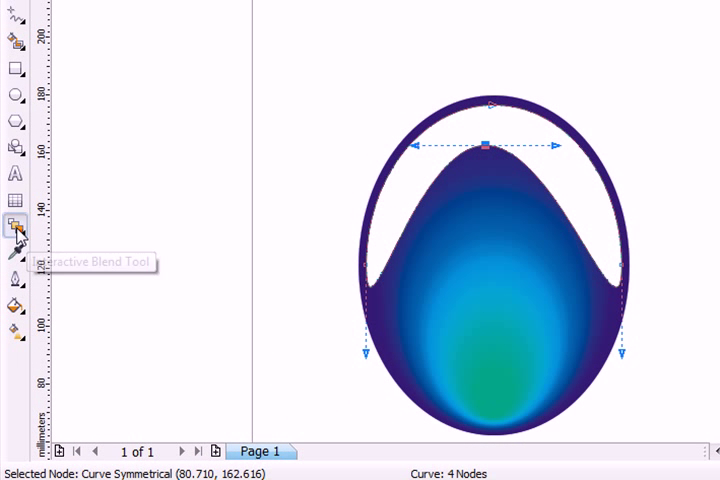
# Step: Apply a linear transparency so the white top highlight fades toward the oval's middle
pyautogui.click(16, 226)
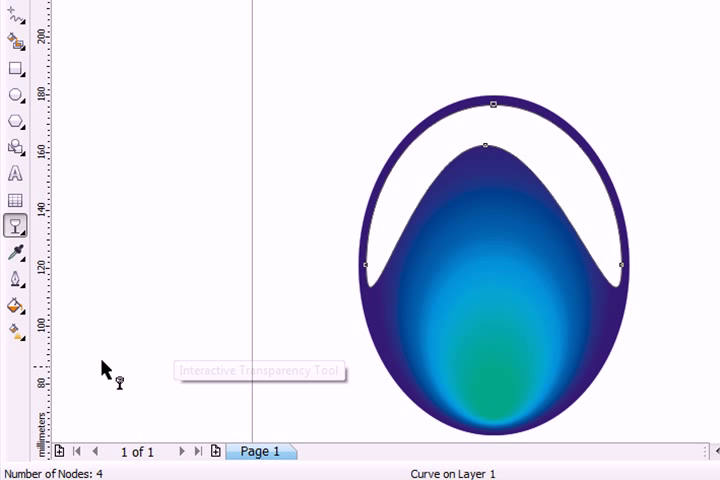
pyautogui.moveTo(497, 45)
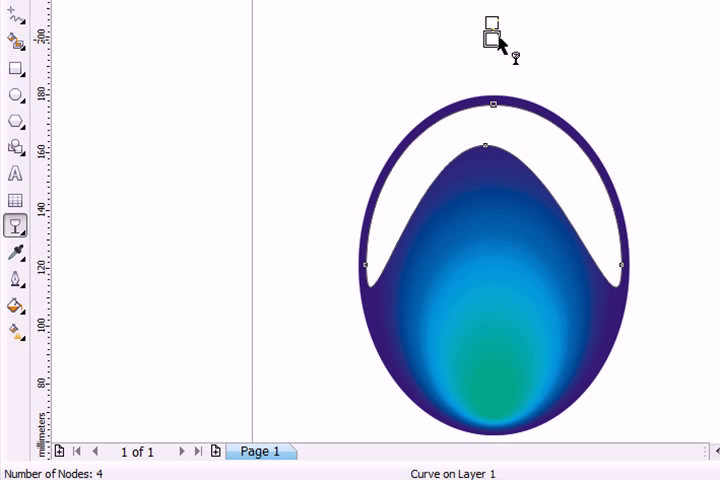
pyautogui.moveTo(492, 28); pyautogui.dragTo(492, 180)
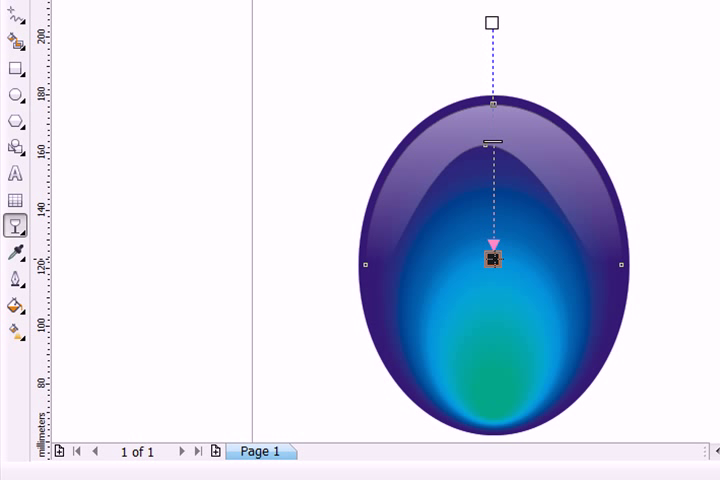
pyautogui.moveTo(492, 258); pyautogui.dragTo(492, 272)
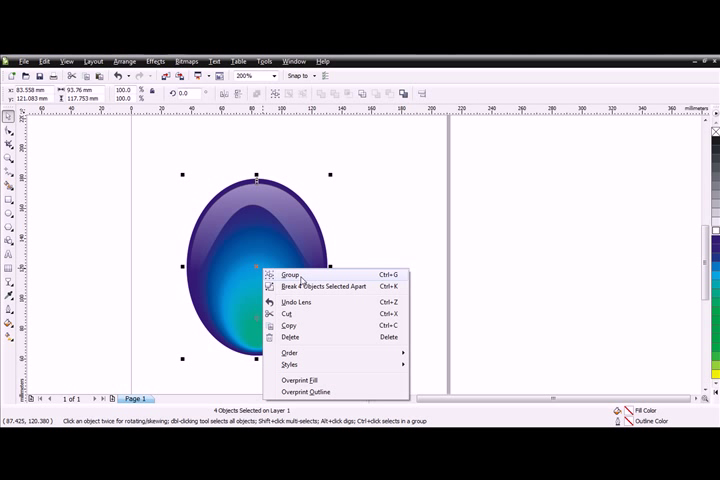
# Step: Group the four oval parts, scale the group to about 62 percent, and raise it
pyautogui.click(289, 275)
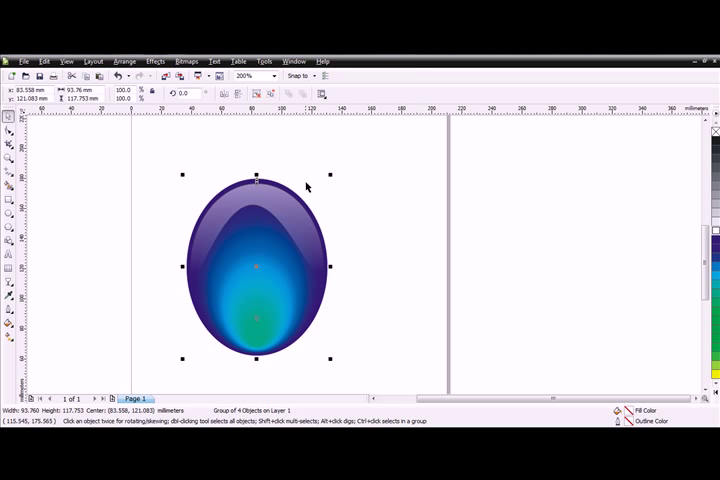
pyautogui.moveTo(330, 178); pyautogui.dragTo(291, 222)
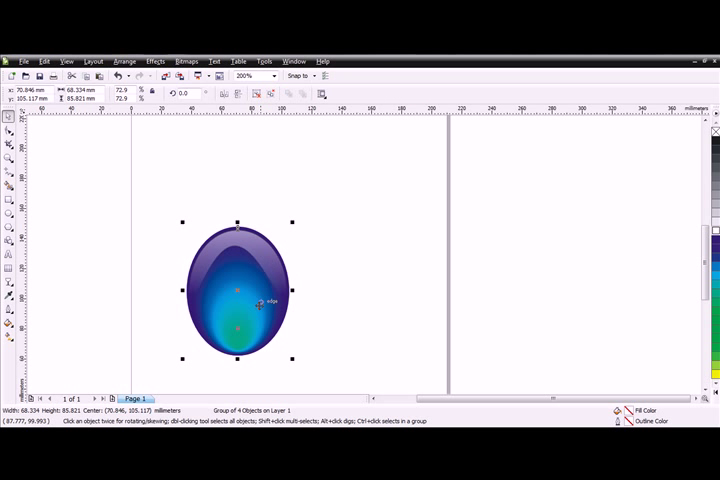
pyautogui.moveTo(237, 290); pyautogui.dragTo(237, 210)
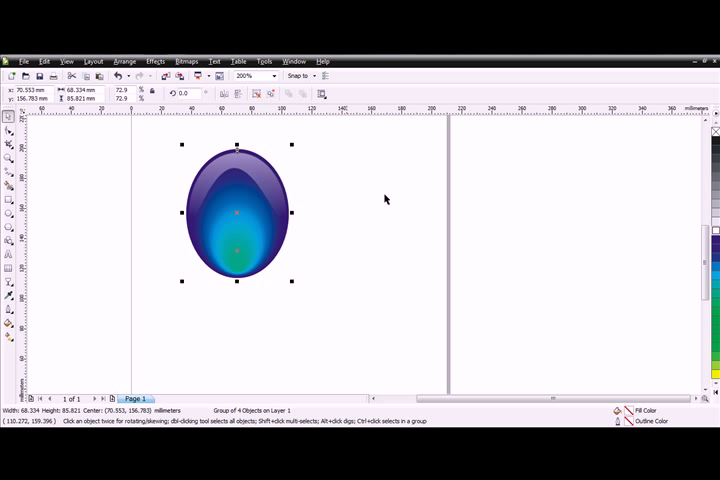
pyautogui.moveTo(236, 213); pyautogui.dragTo(236, 288)
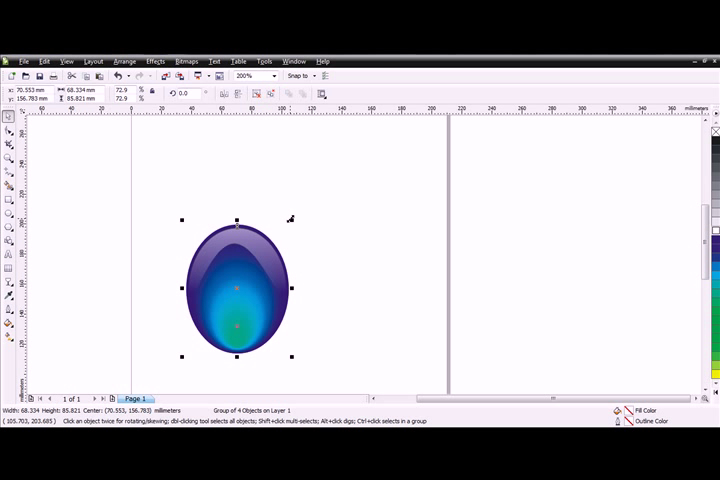
pyautogui.moveTo(236, 288); pyautogui.dragTo(225, 220)
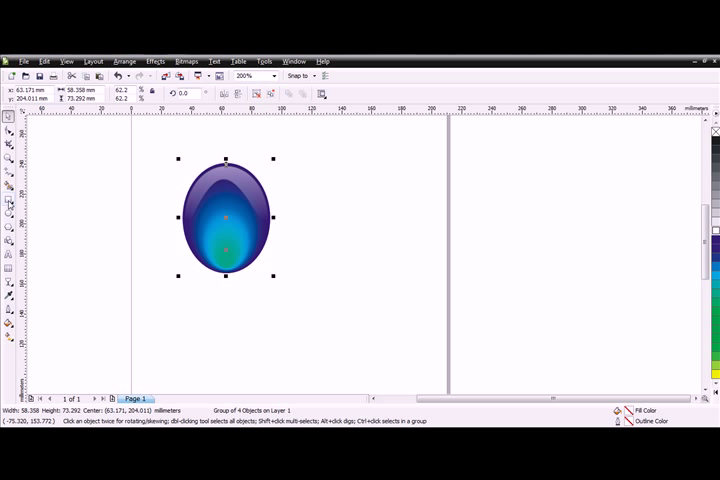
pyautogui.moveTo(143, 143); pyautogui.dragTo(146, 228)
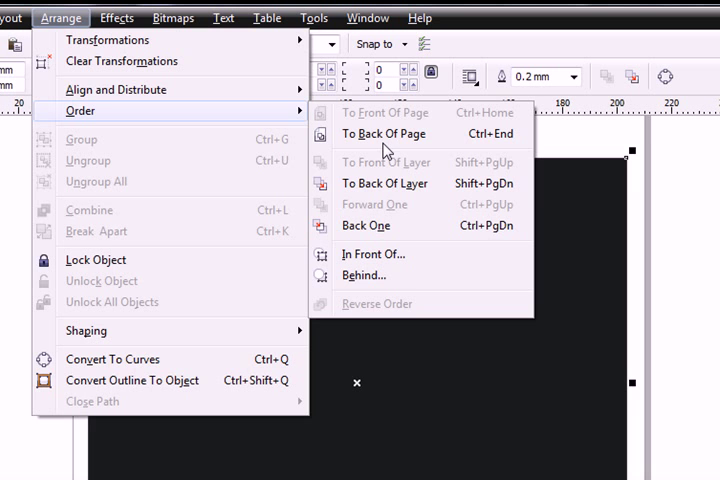
# Step: Send the black rectangle to the back of the page behind the oval
pyautogui.click(386, 132)
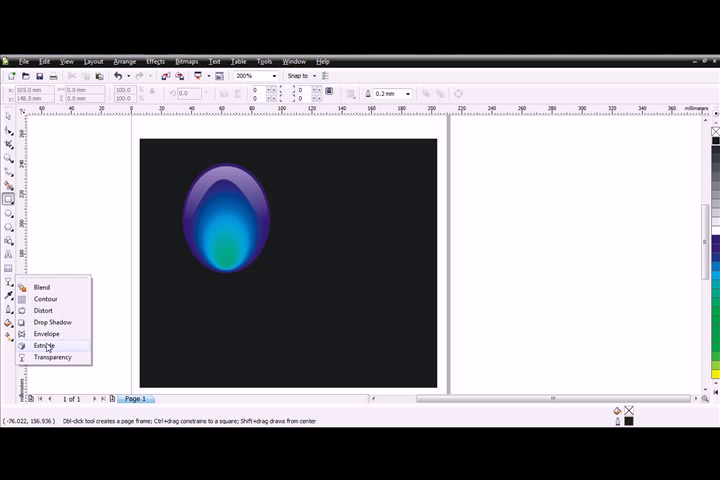
# Step: Apply a radial transparency to the background, centred upper left and spread widely
pyautogui.click(52, 357)
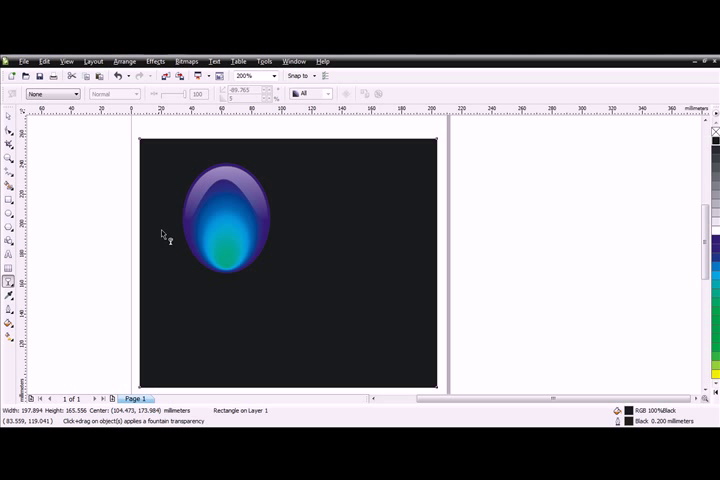
pyautogui.click(71, 93)
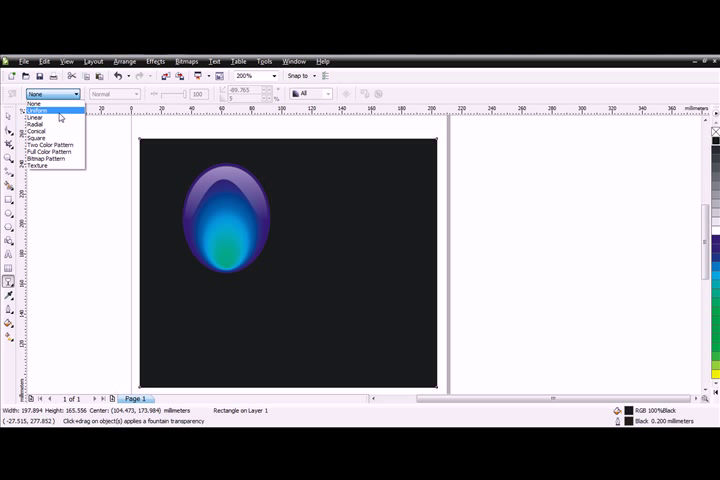
pyautogui.click(36, 122)
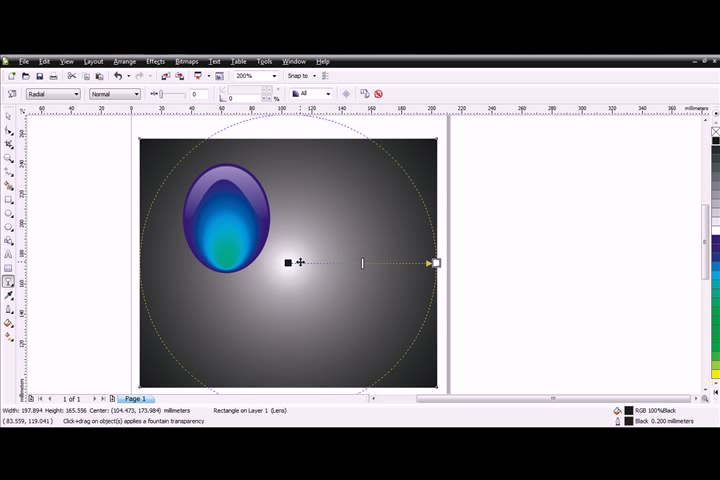
pyautogui.moveTo(288, 262); pyautogui.dragTo(164, 172)
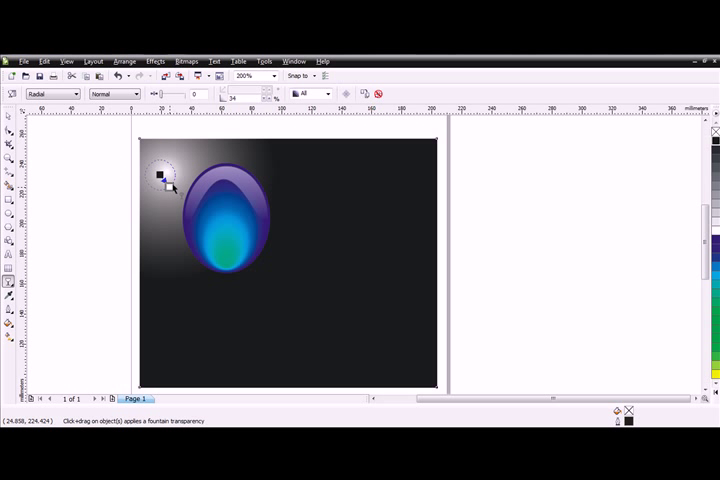
pyautogui.moveTo(158, 178); pyautogui.dragTo(198, 218)
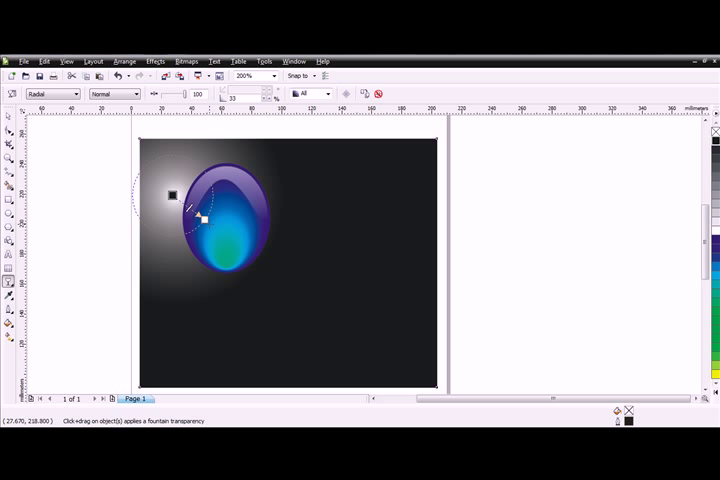
pyautogui.moveTo(200, 213); pyautogui.dragTo(253, 248)
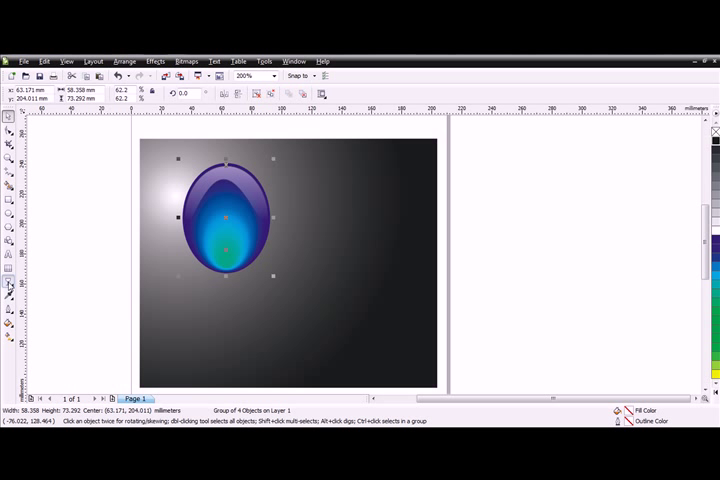
# Step: Drag a drop shadow from the oval's base rightward and tune its length and fade
pyautogui.click(9, 288)
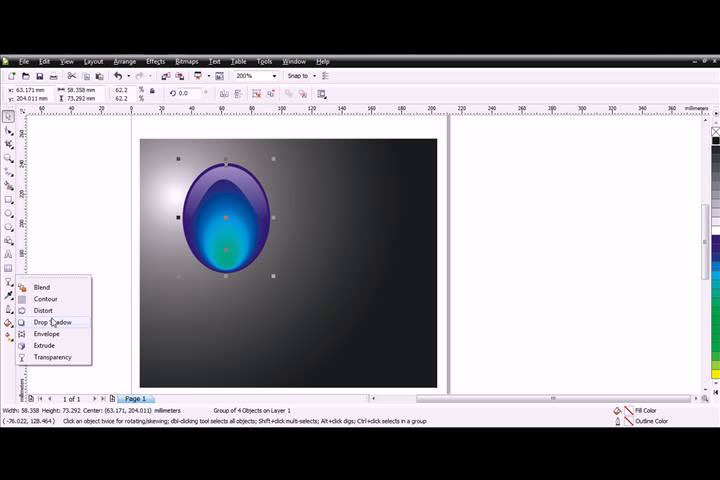
pyautogui.click(50, 322)
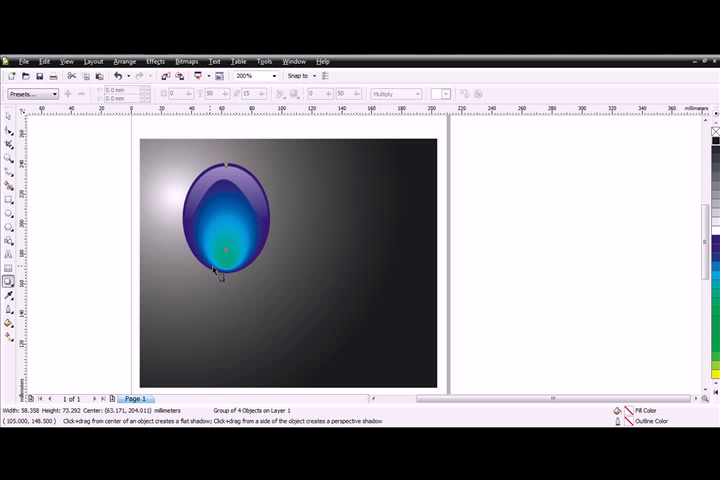
pyautogui.moveTo(370, 280)
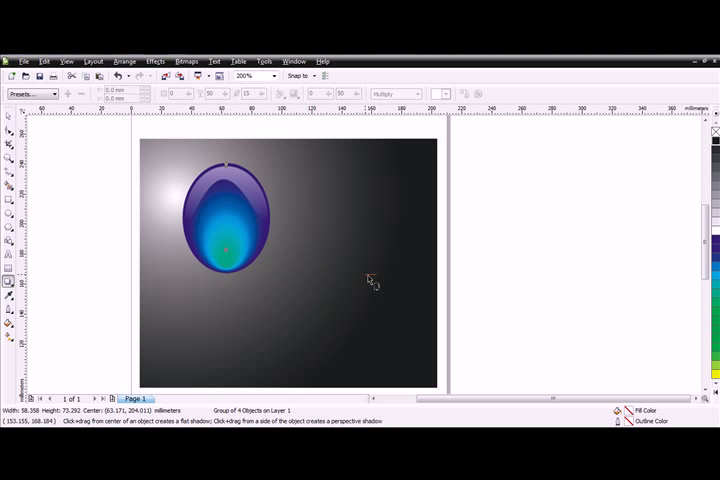
pyautogui.moveTo(225, 280); pyautogui.dragTo(375, 295)
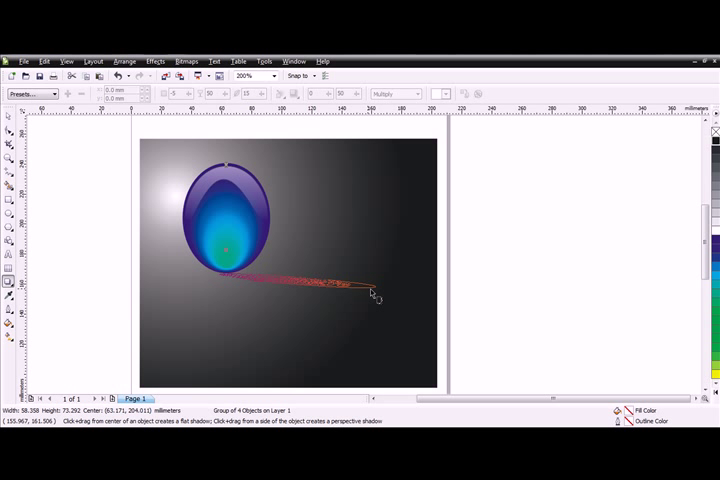
pyautogui.moveTo(225, 272); pyautogui.dragTo(370, 288)
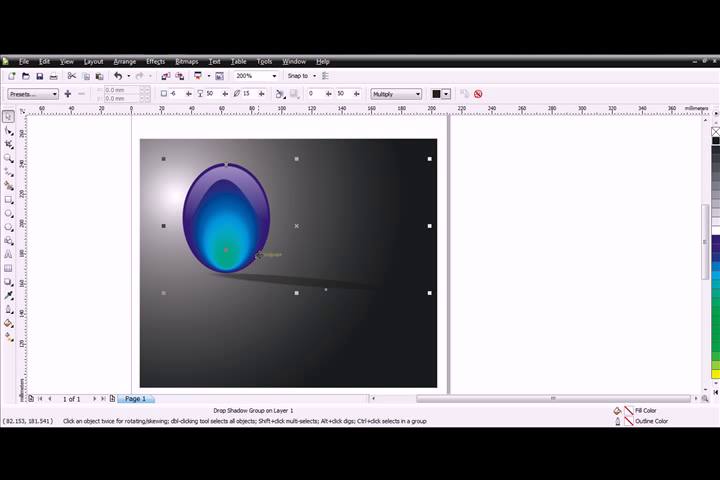
pyautogui.moveTo(170, 182)
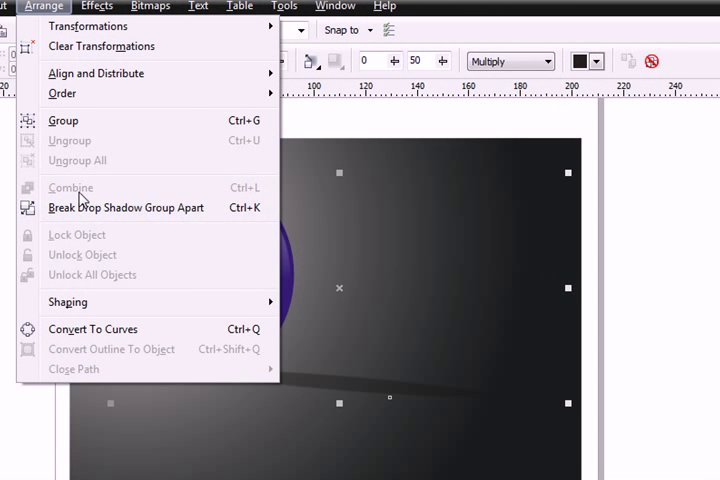
pyautogui.moveTo(165, 218)
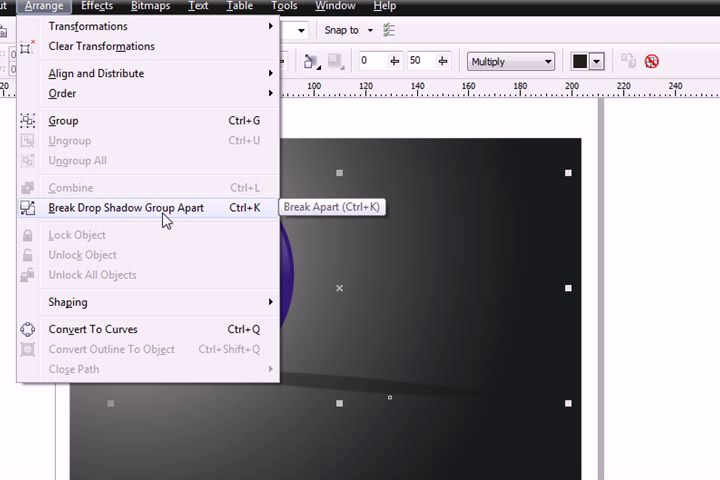
# Step: Break the drop shadow group apart so the shadow is a separate object
pyautogui.click(128, 207)
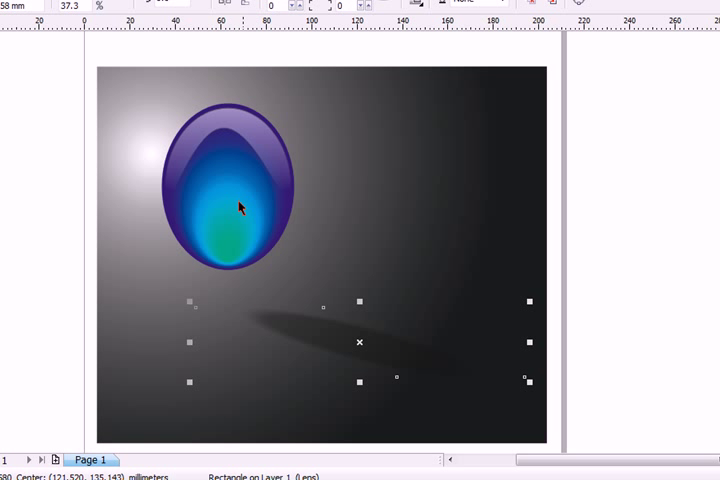
pyautogui.moveTo(318, 349)
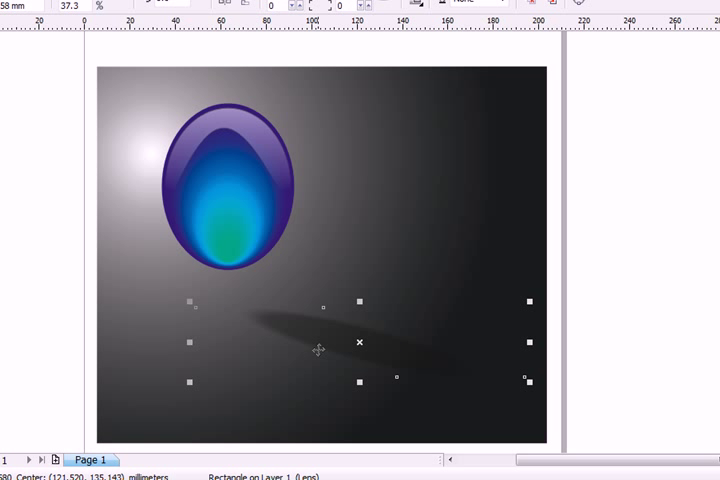
pyautogui.moveTo(247, 123)
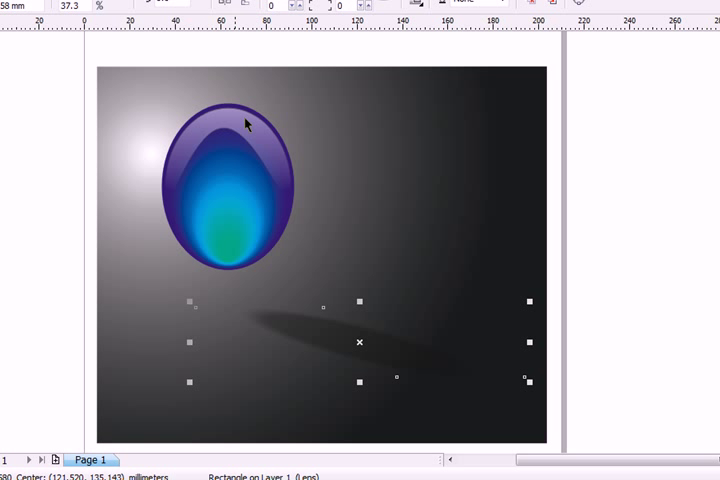
pyautogui.moveTo(112, 86)
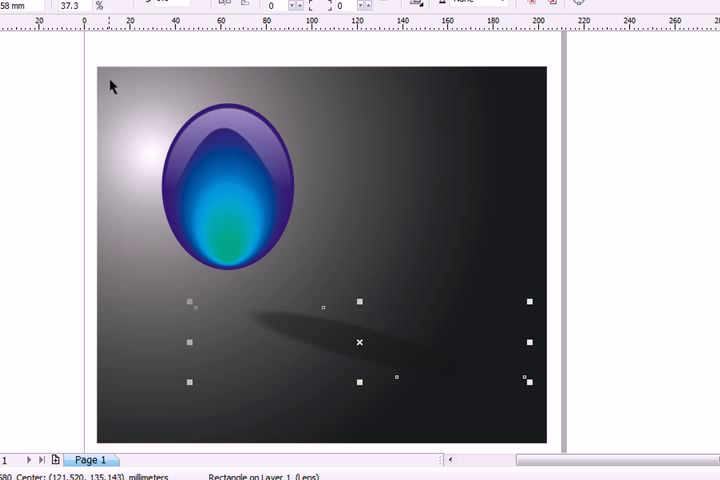